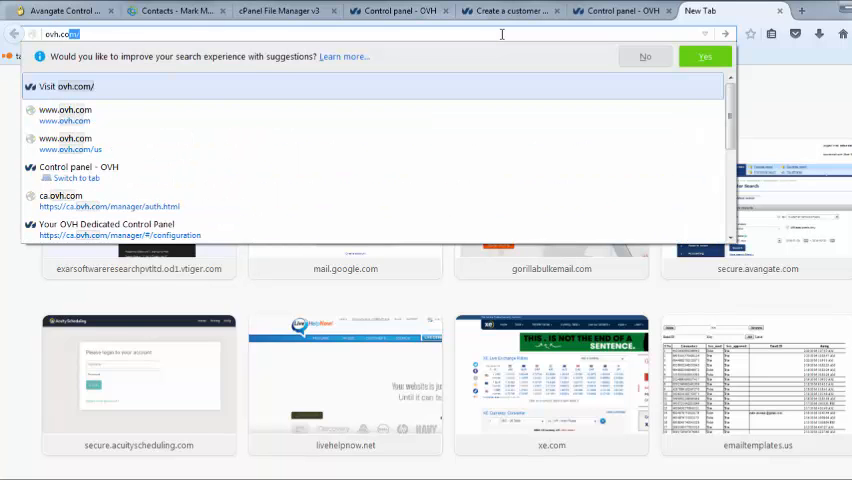
Load ovh.com and reach the Control Panel sign-in page from the top navigation.
{"action": "key", "text": "Return"}
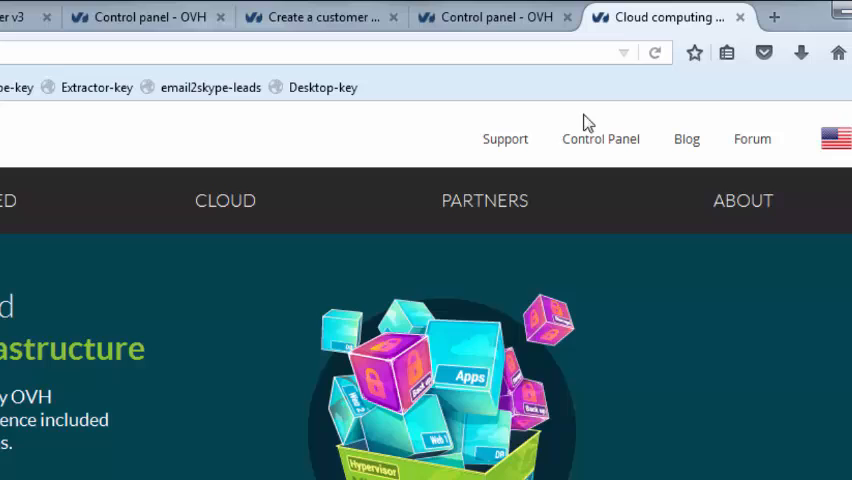
{"action": "left_click", "coordinate": [600, 138]}
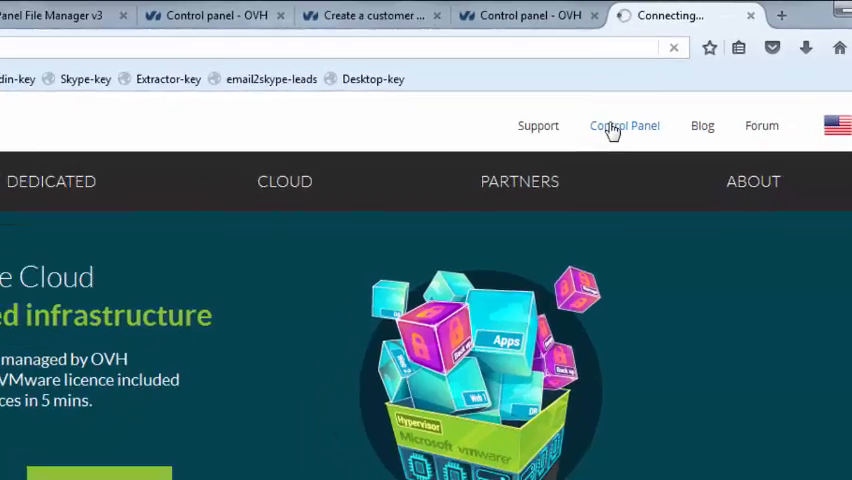
{"action": "left_click", "coordinate": [624, 126]}
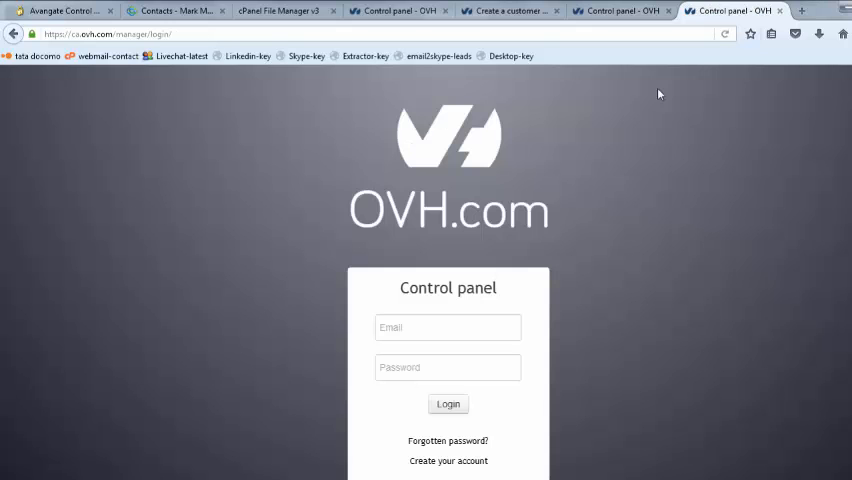
{"action": "mouse_move", "coordinate": [448, 440]}
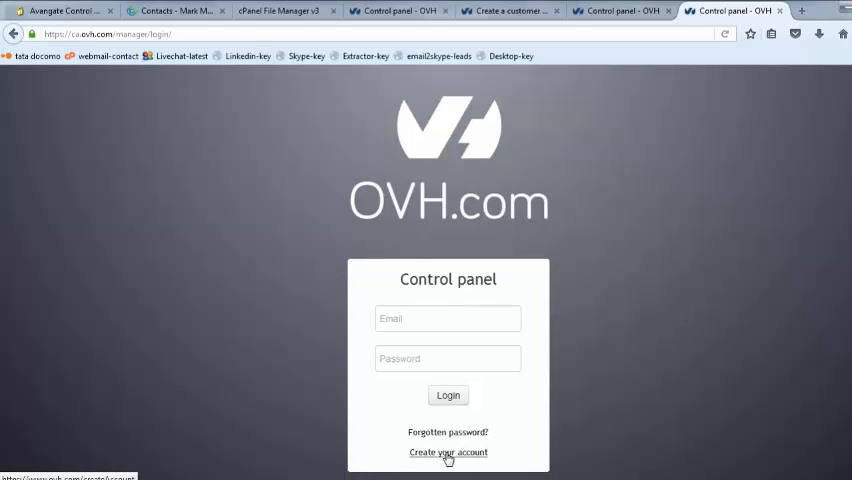
Create the new customer account from the sign-up form, then head back to Control Panel sign-in.
{"action": "left_click", "coordinate": [448, 452]}
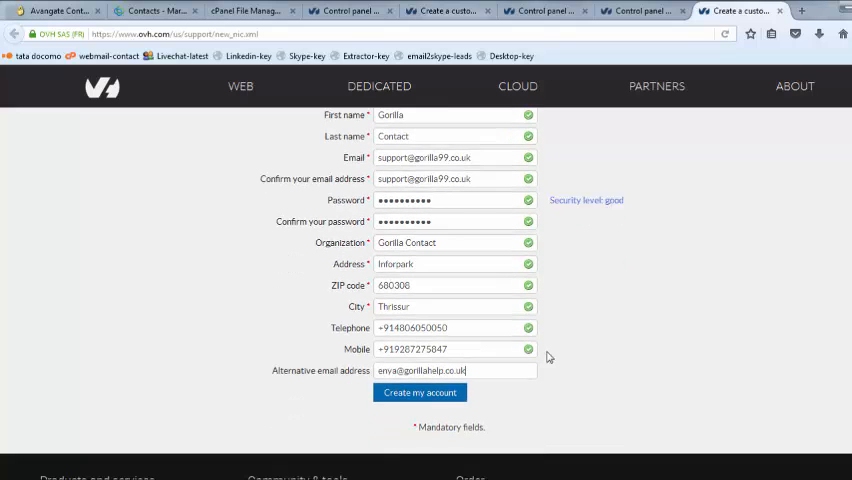
{"action": "left_click", "coordinate": [420, 392]}
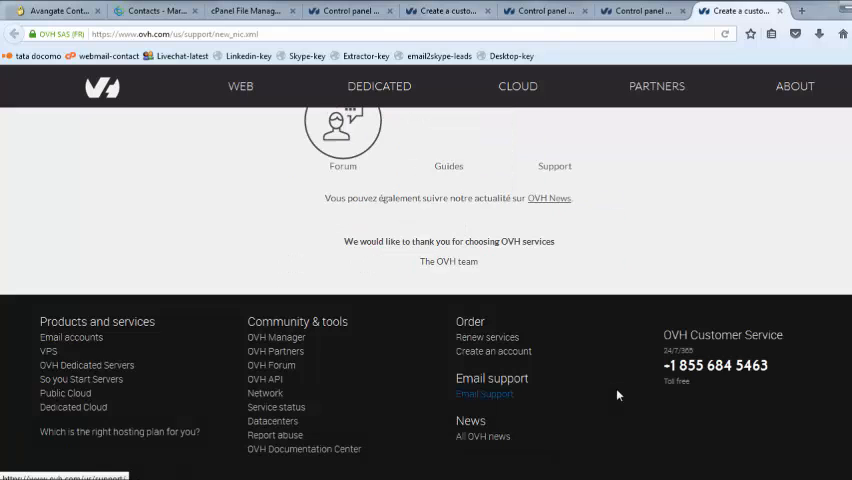
{"action": "scroll", "scroll_direction": "up", "scroll_amount": 3}
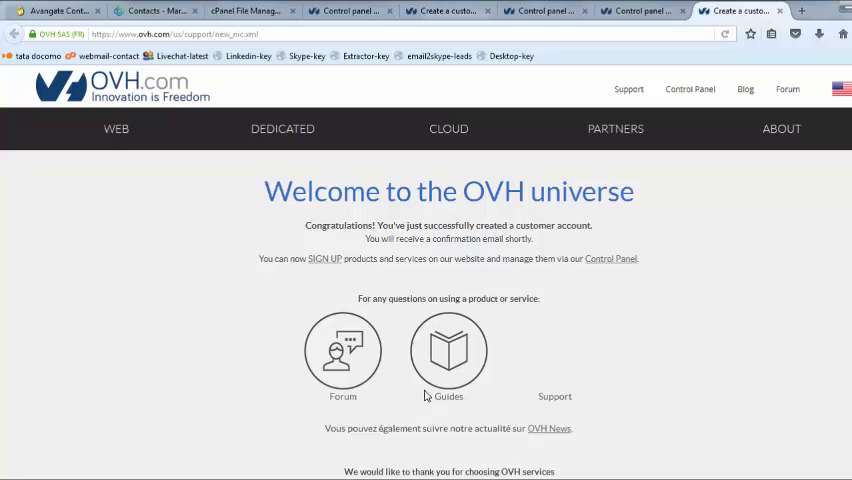
{"action": "scroll", "scroll_direction": "down", "scroll_amount": 3}
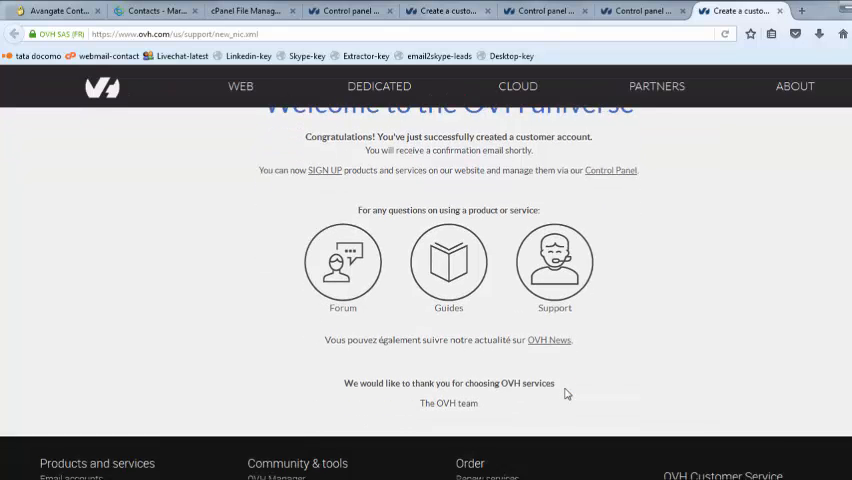
{"action": "left_click", "coordinate": [738, 12]}
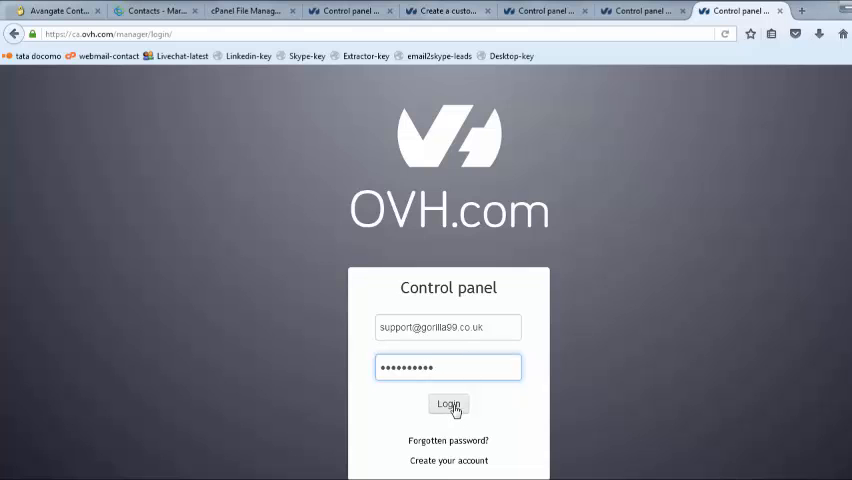
Sign in to the Control Panel and start adding a payment method under Billing.
{"action": "left_click", "coordinate": [448, 404]}
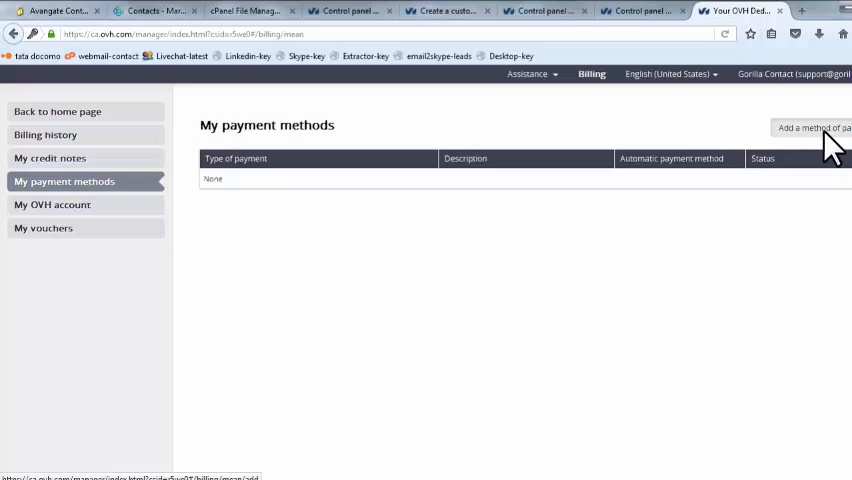
{"action": "left_click", "coordinate": [812, 128]}
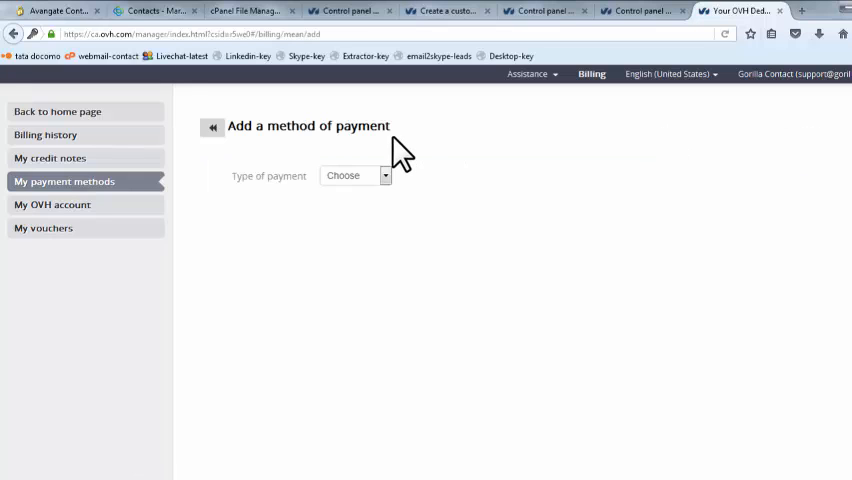
{"action": "mouse_move", "coordinate": [592, 60]}
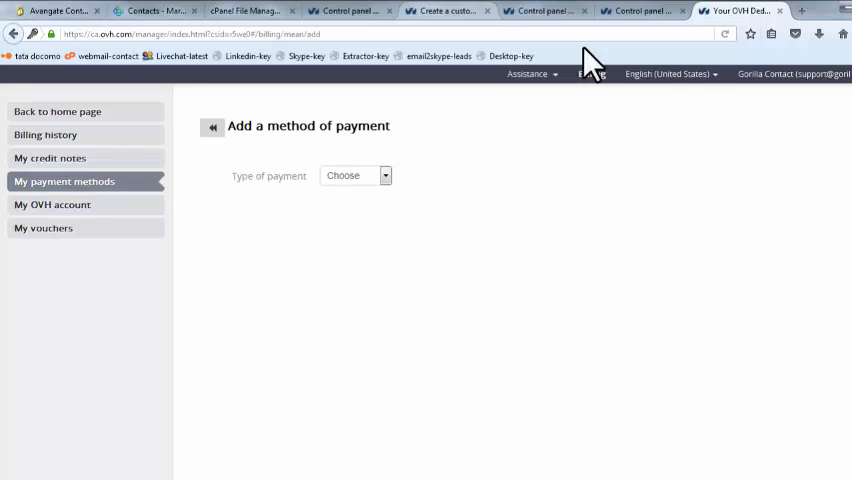
{"action": "mouse_move", "coordinate": [798, 236]}
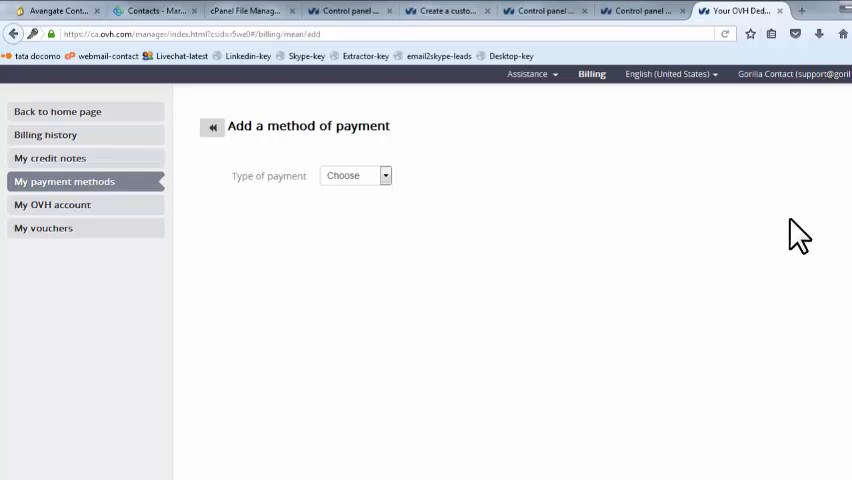
{"action": "mouse_move", "coordinate": [596, 128]}
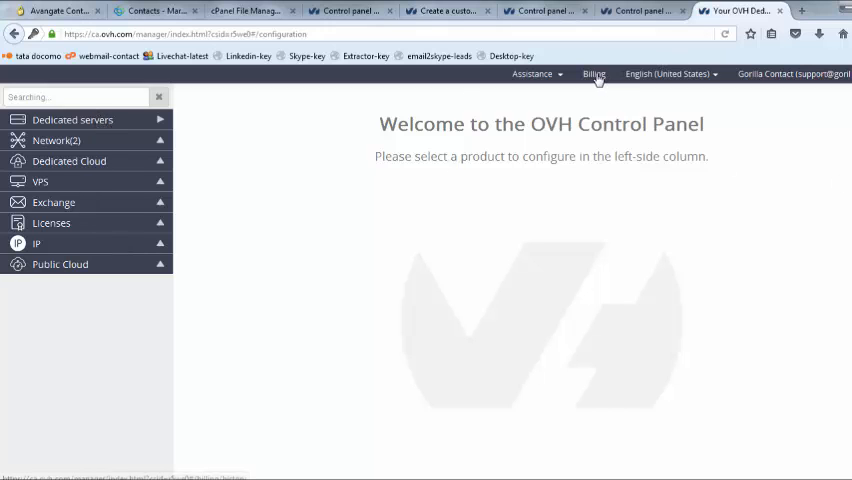
Return to the OVH website and browse the Dedicated Servers hosting range table.
{"action": "left_click", "coordinate": [592, 72]}
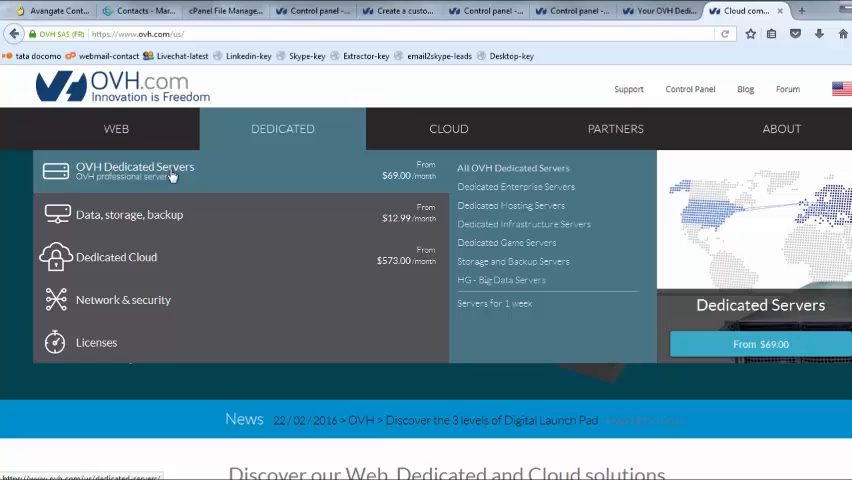
{"action": "left_click", "coordinate": [134, 170]}
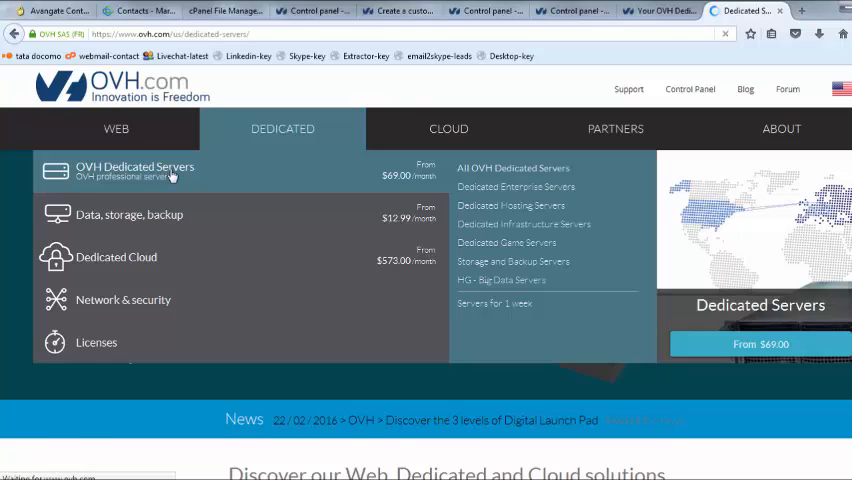
{"action": "left_click", "coordinate": [134, 170]}
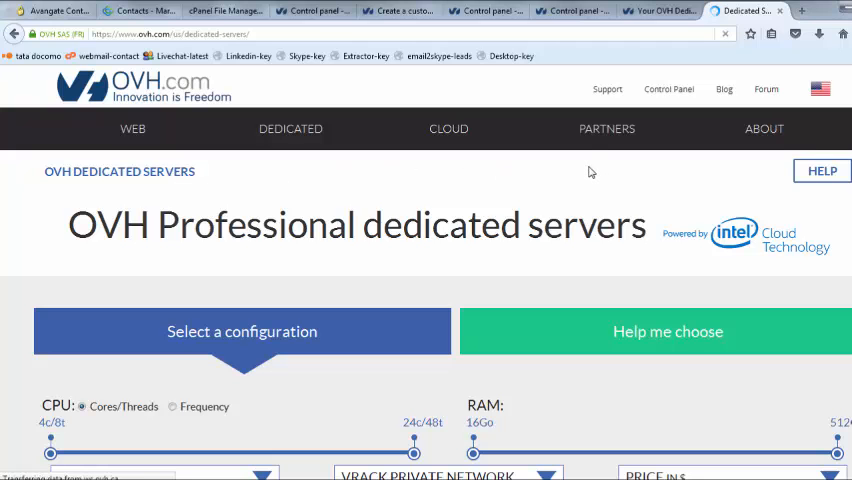
{"action": "scroll", "scroll_direction": "down", "scroll_amount": 3}
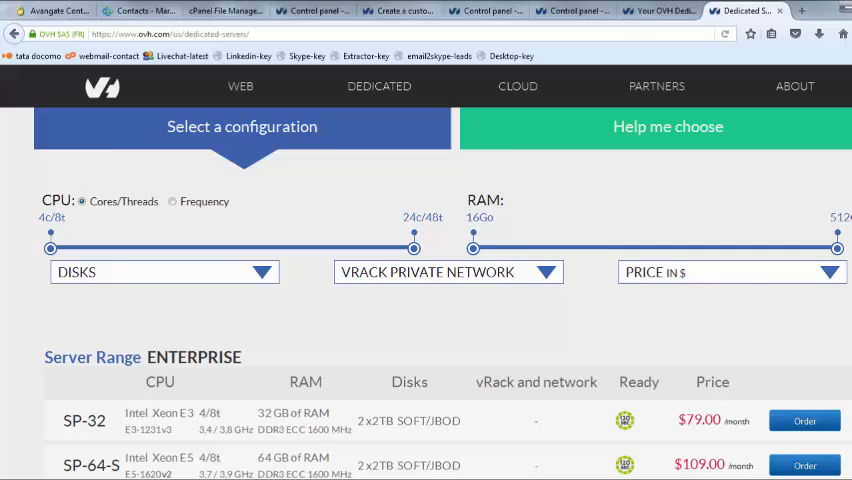
{"action": "scroll", "scroll_direction": "down", "scroll_amount": 3}
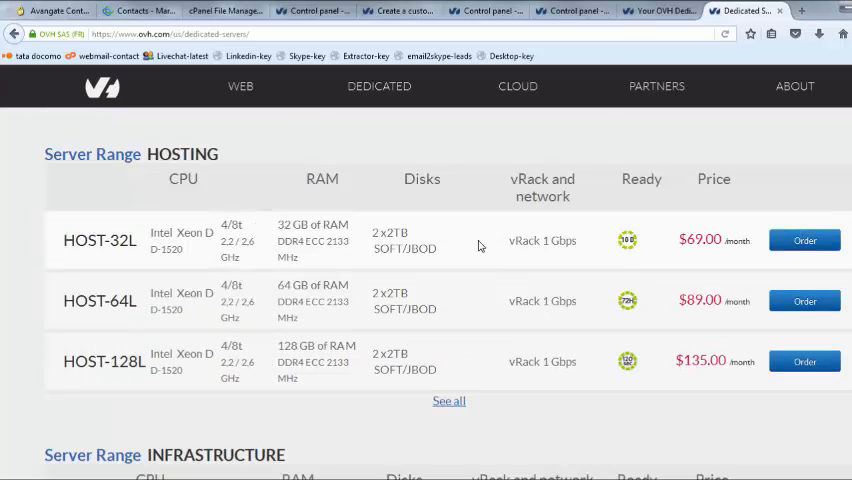
{"action": "mouse_move", "coordinate": [804, 240]}
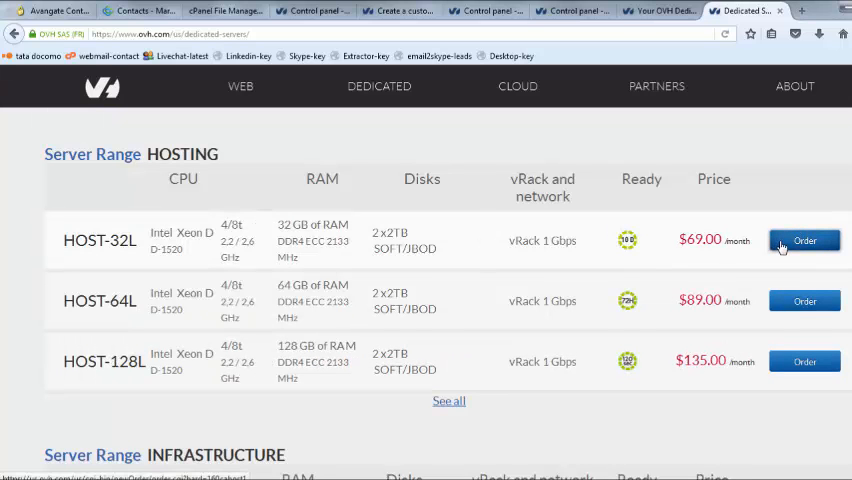
{"action": "mouse_move", "coordinate": [136, 258]}
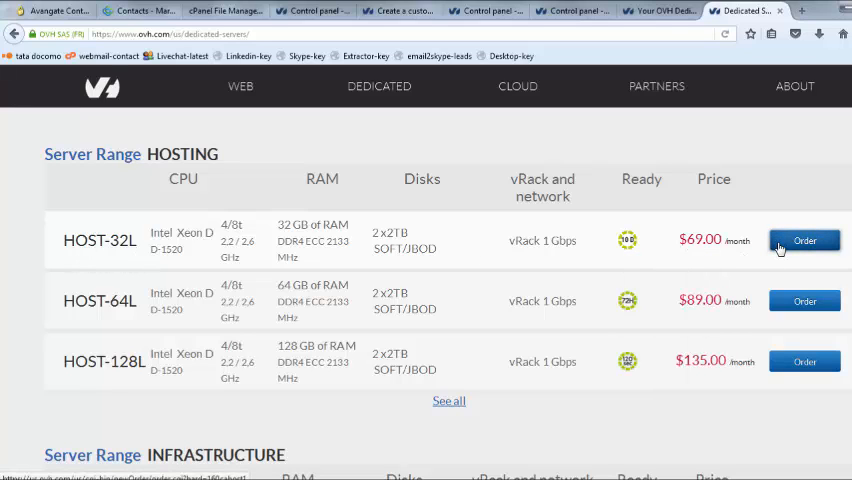
Order the HOST-32L server from its row in the range table.
{"action": "left_click", "coordinate": [804, 240]}
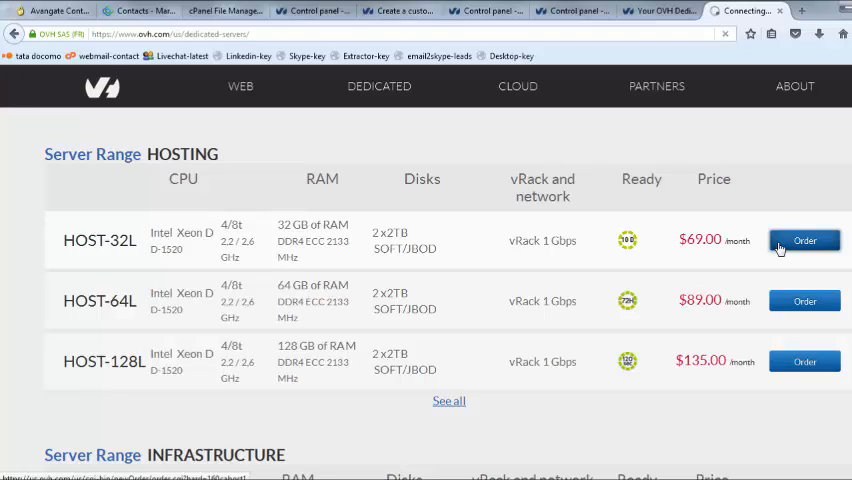
{"action": "left_click", "coordinate": [804, 240]}
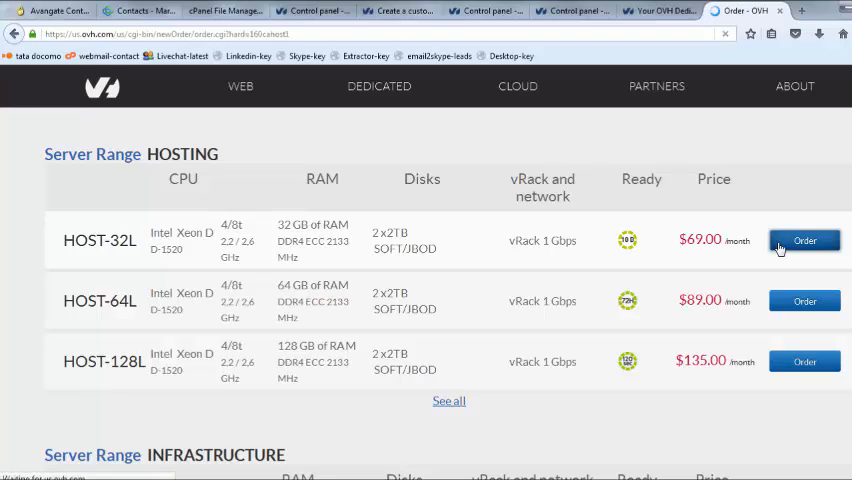
{"action": "left_click", "coordinate": [804, 240]}
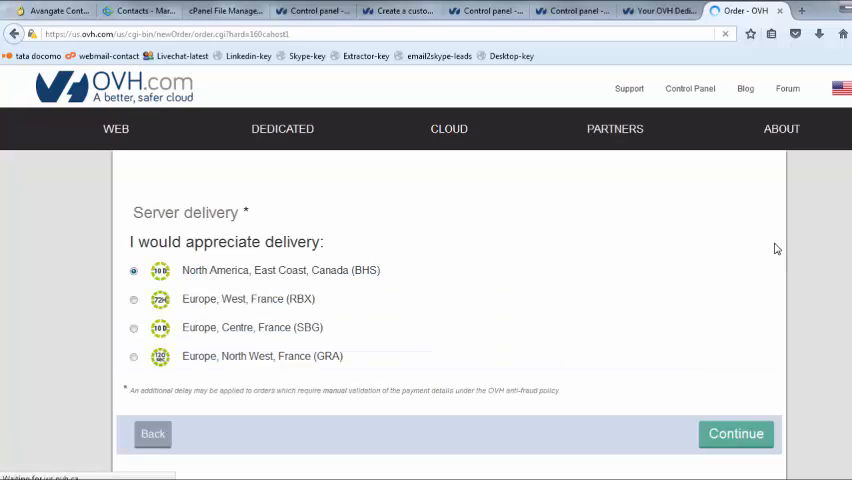
Choose North America, East Coast, Canada (BHS) delivery, continue to the order preview, then go to Control Panel.
{"action": "left_click", "coordinate": [736, 432]}
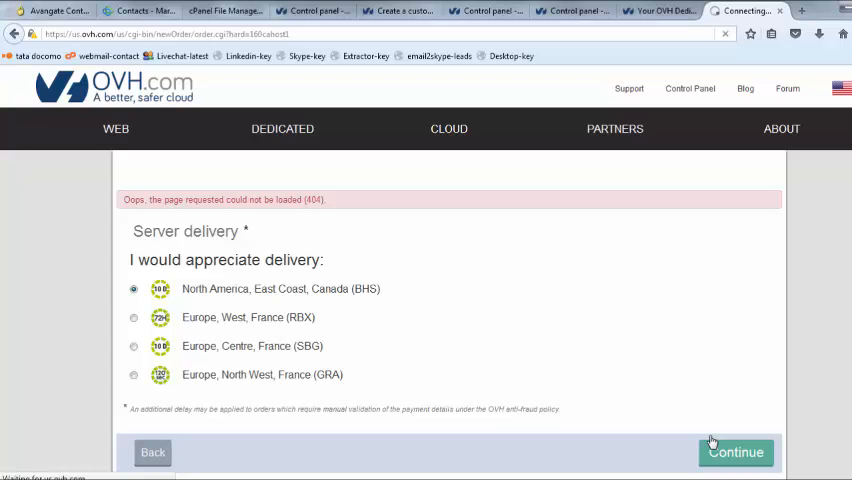
{"action": "left_click", "coordinate": [736, 452]}
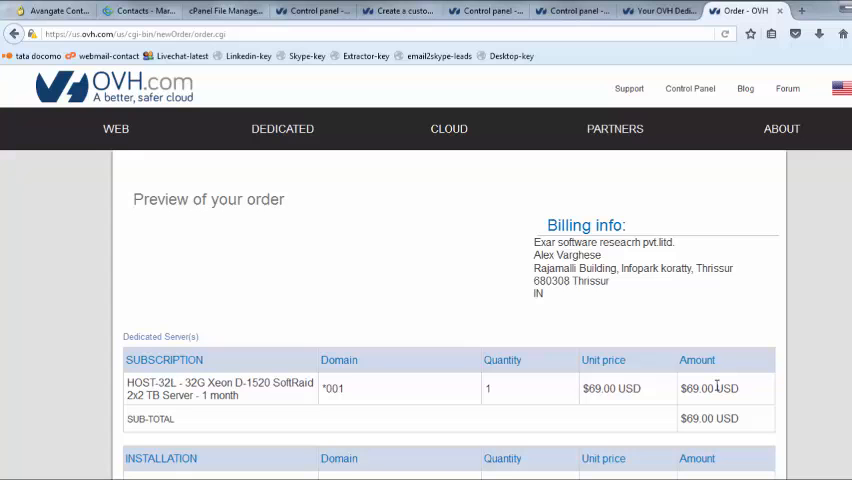
{"action": "scroll", "scroll_direction": "down", "scroll_amount": 3}
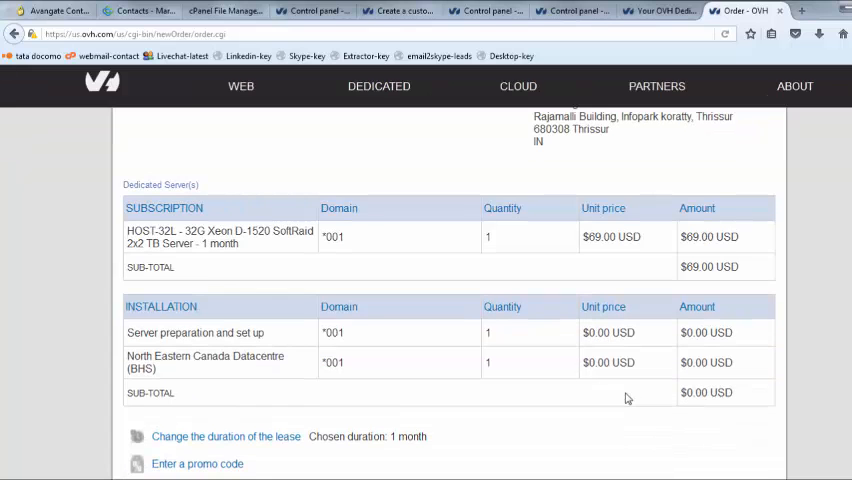
{"action": "left_click", "coordinate": [650, 12]}
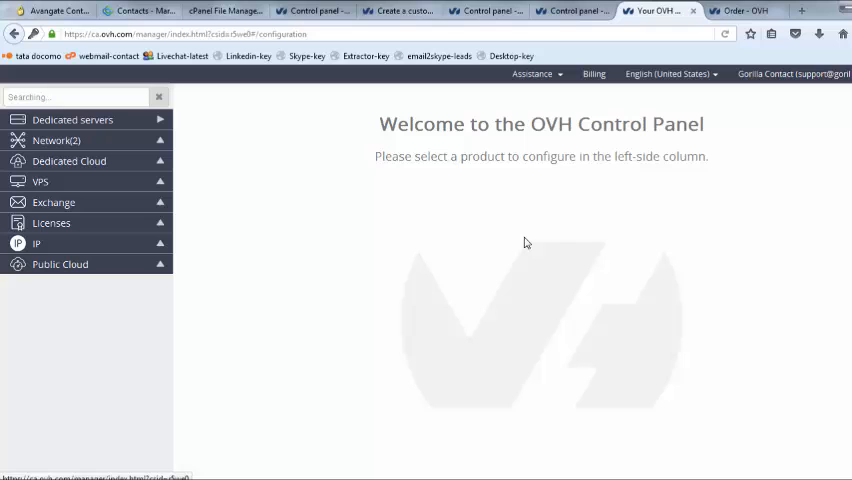
{"action": "mouse_move", "coordinate": [704, 80]}
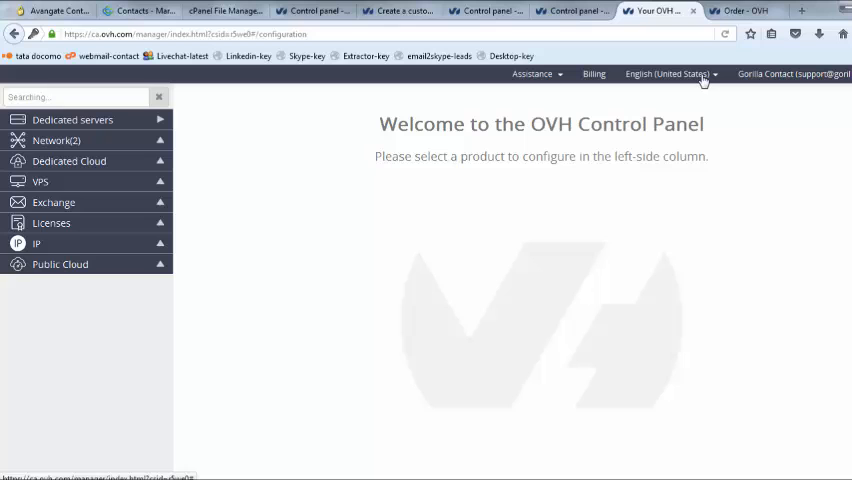
{"action": "mouse_move", "coordinate": [268, 212]}
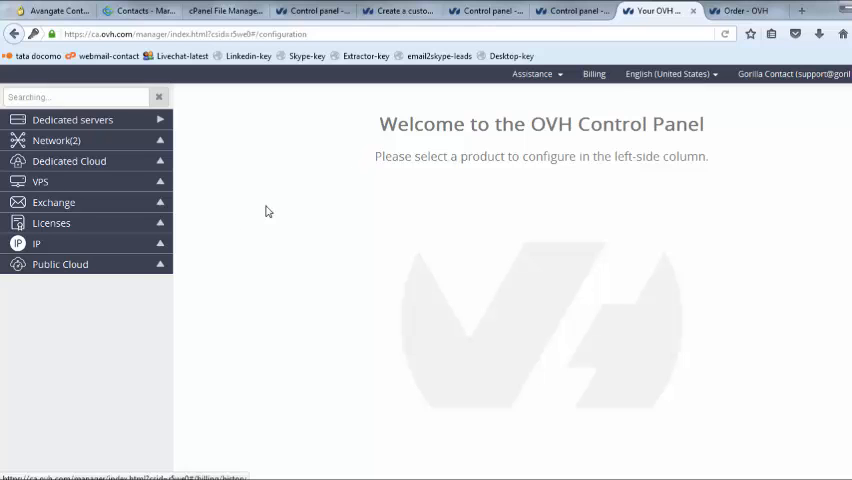
Open Manage IPs from the IP entry in the left-side column.
{"action": "left_click", "coordinate": [36, 244]}
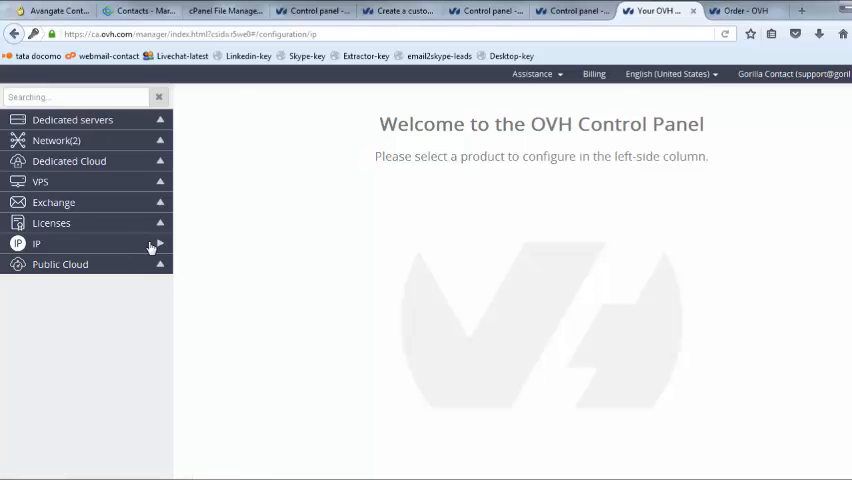
{"action": "left_click", "coordinate": [36, 244]}
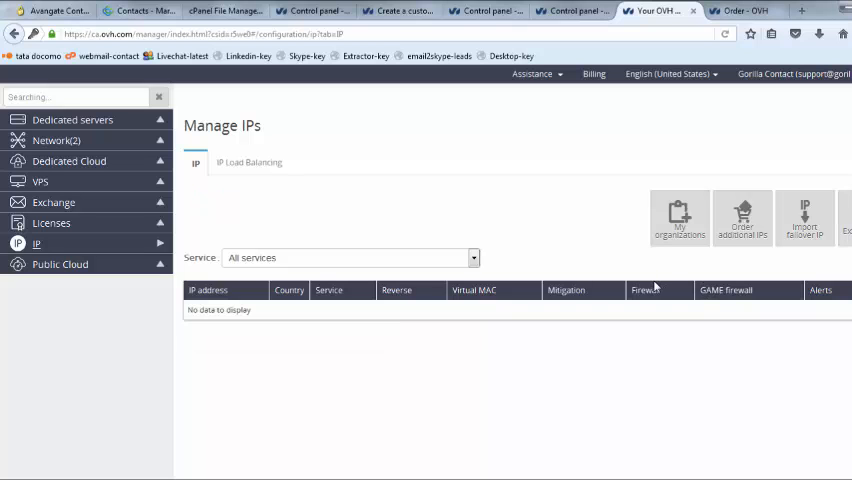
Start an additional IPs order for the dedicated server and choose the number of IPs and duration.
{"action": "left_click", "coordinate": [742, 218]}
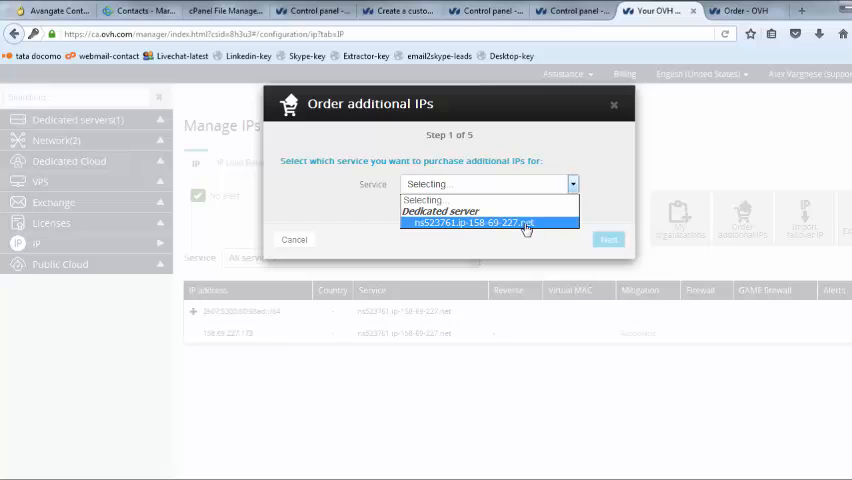
{"action": "left_click", "coordinate": [490, 222]}
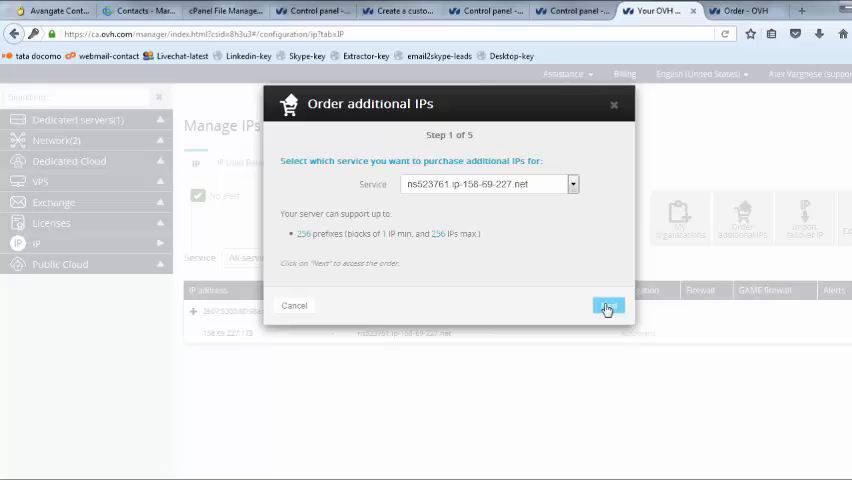
{"action": "left_click", "coordinate": [608, 308]}
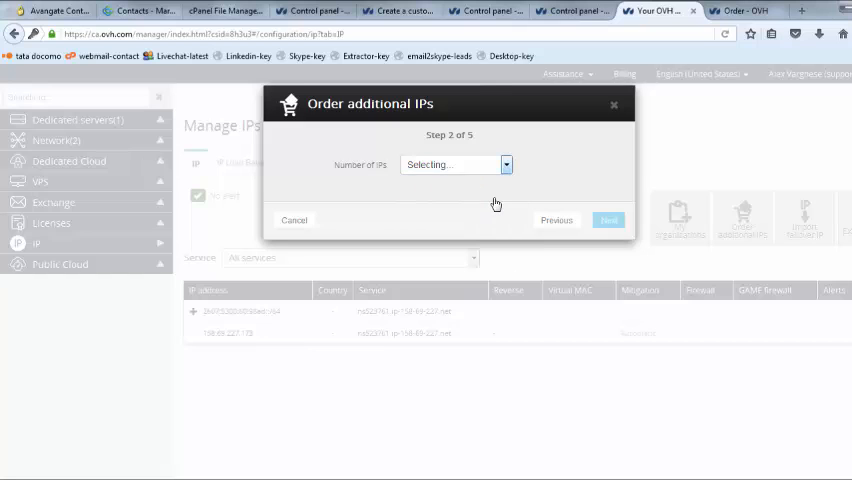
{"action": "left_click", "coordinate": [608, 220]}
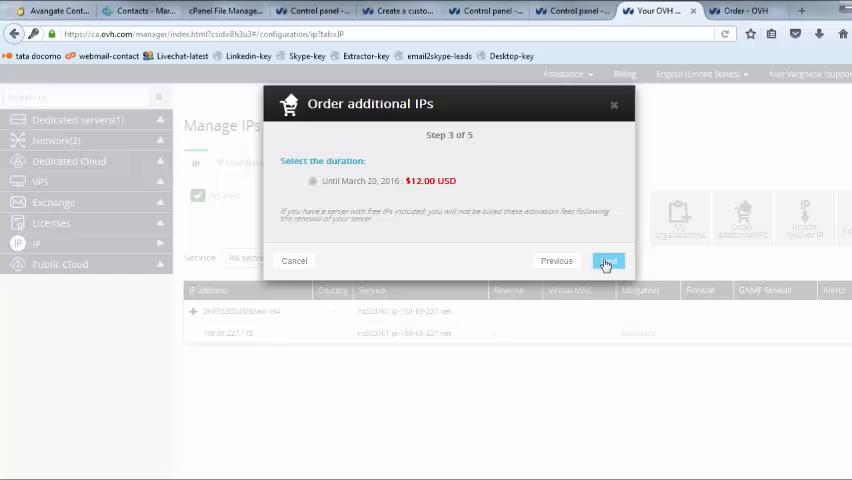
Accept the terms and conditions and reach the $12.00 USD order summary.
{"action": "left_click", "coordinate": [608, 260]}
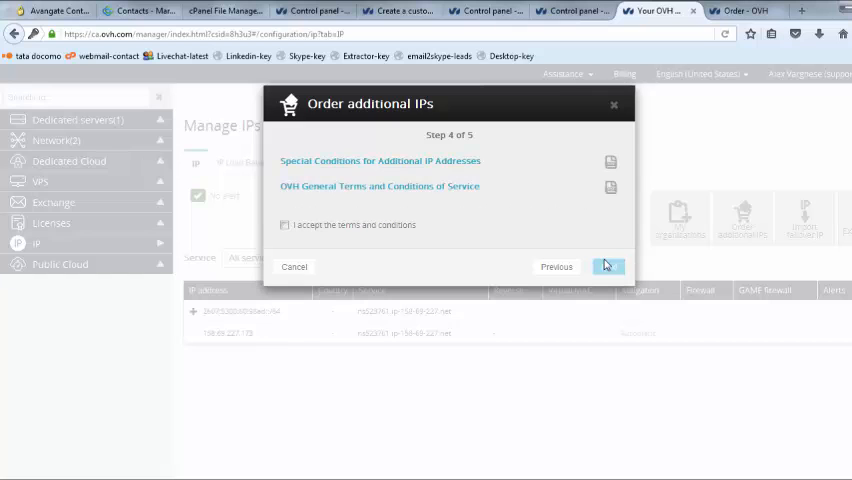
{"action": "left_click", "coordinate": [284, 224]}
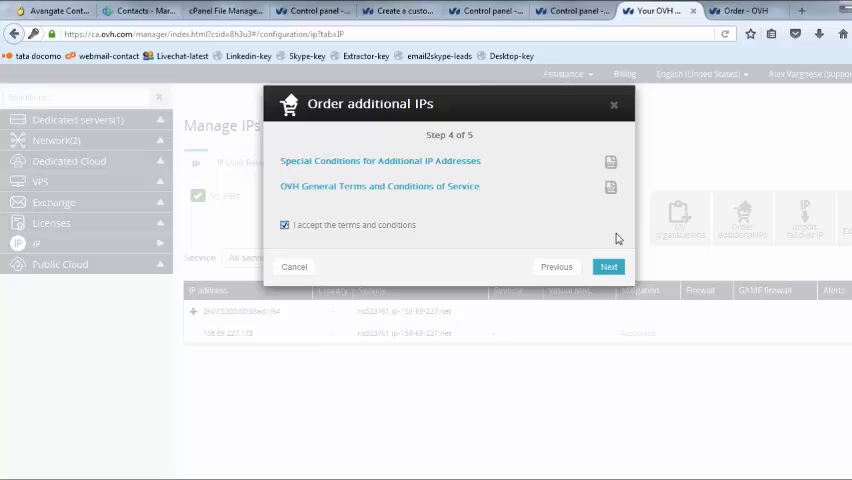
{"action": "left_click", "coordinate": [608, 266]}
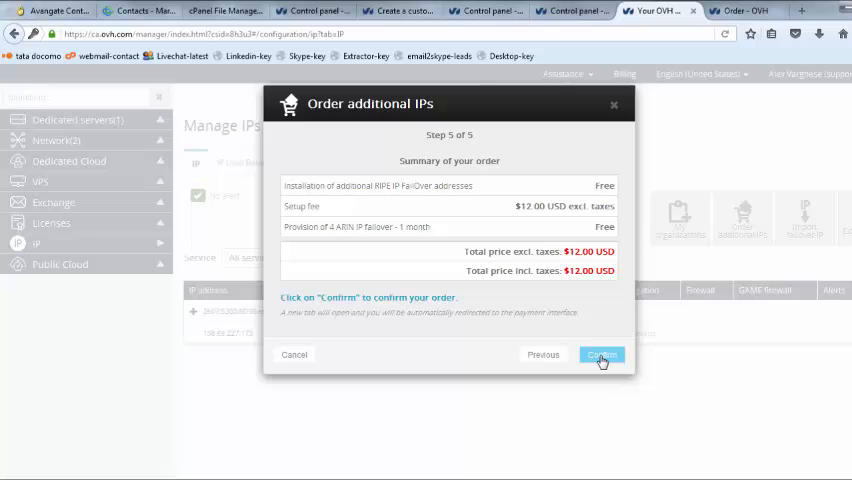
{"action": "mouse_move", "coordinate": [570, 376]}
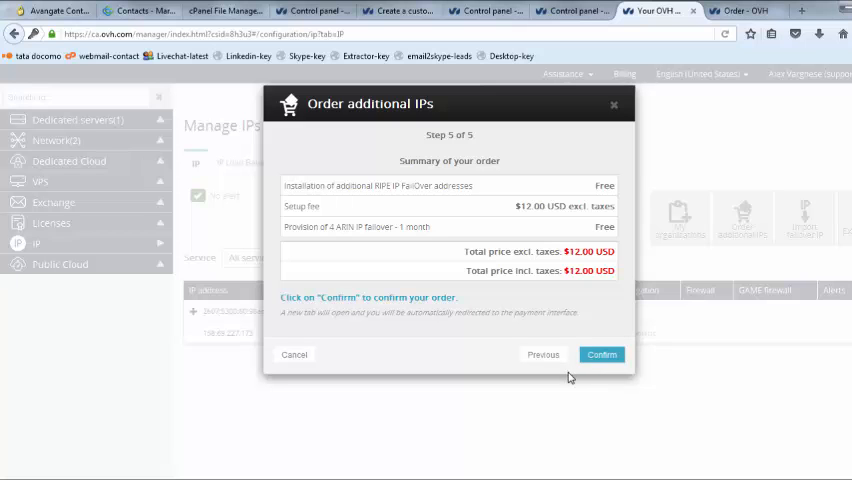